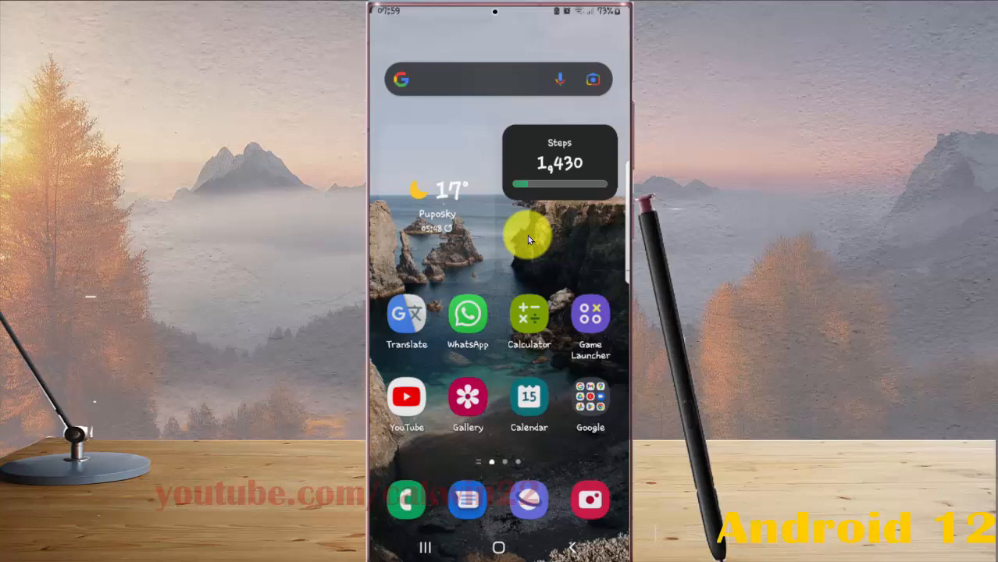
{"action": "mouse_move", "coordinate": [530, 235]}
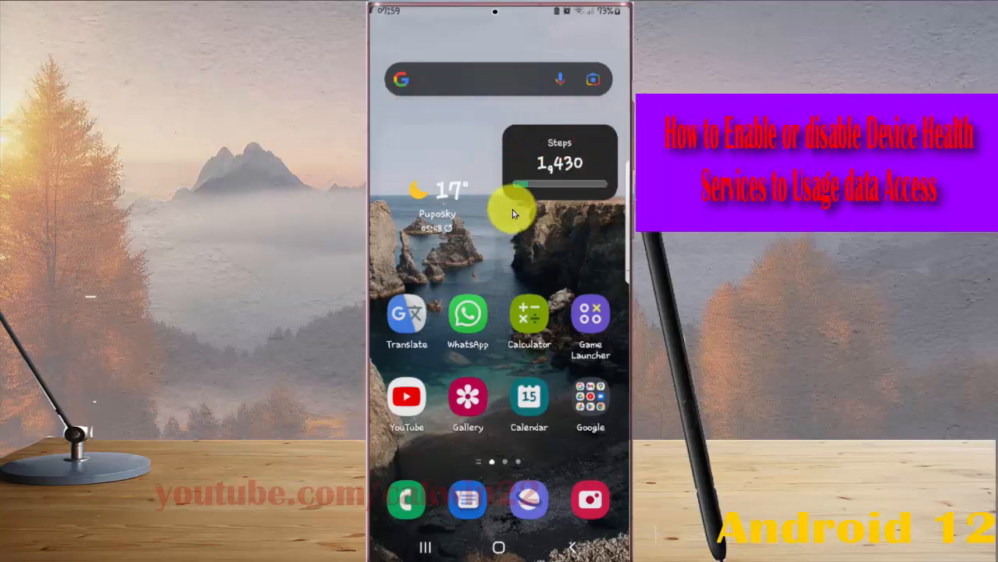
{"action": "mouse_move", "coordinate": [469, 21]}
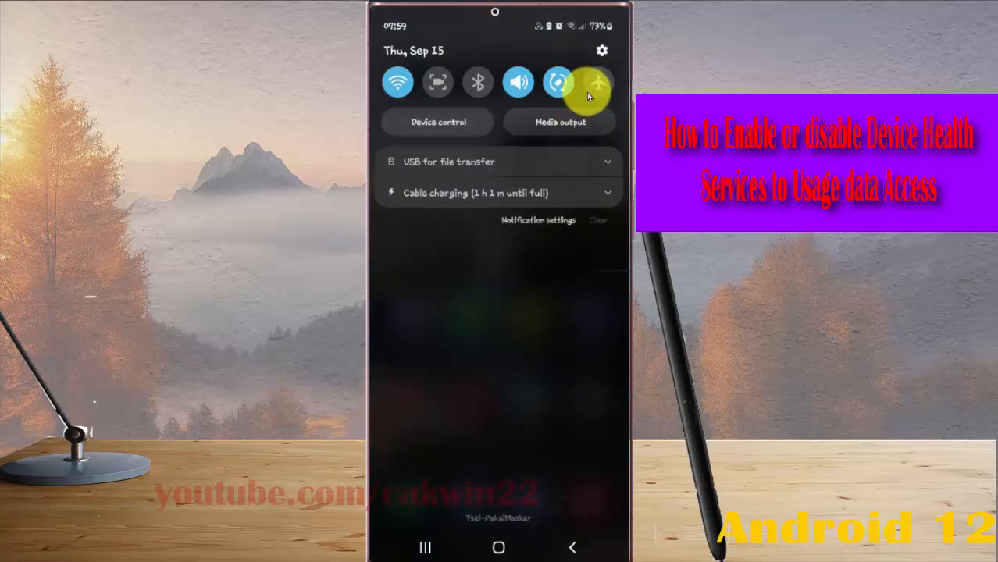
Go to Settings > Apps and show the more-options menu with Special access
{"action": "left_click", "coordinate": [602, 50]}
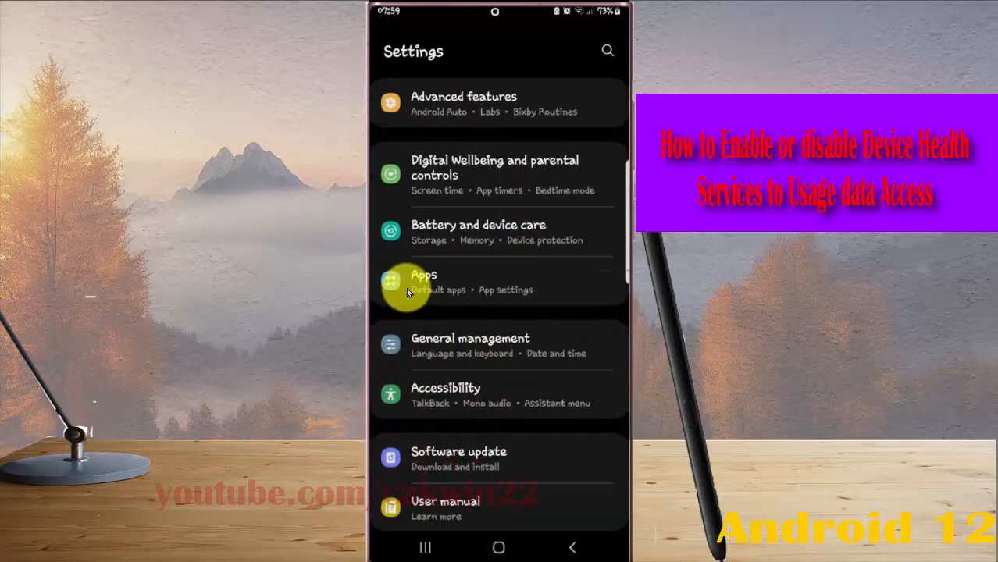
{"action": "left_click", "coordinate": [423, 282]}
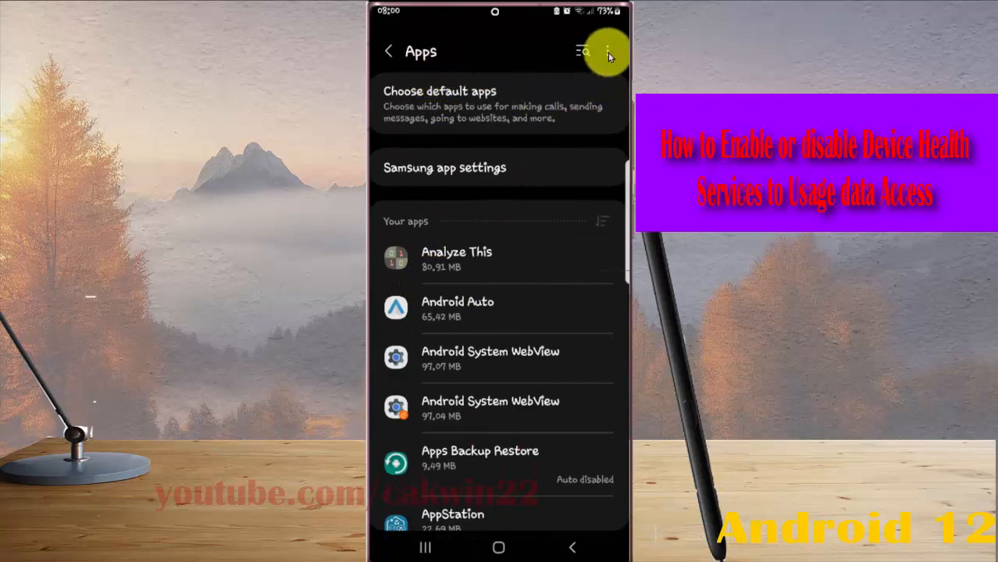
{"action": "left_click", "coordinate": [610, 51]}
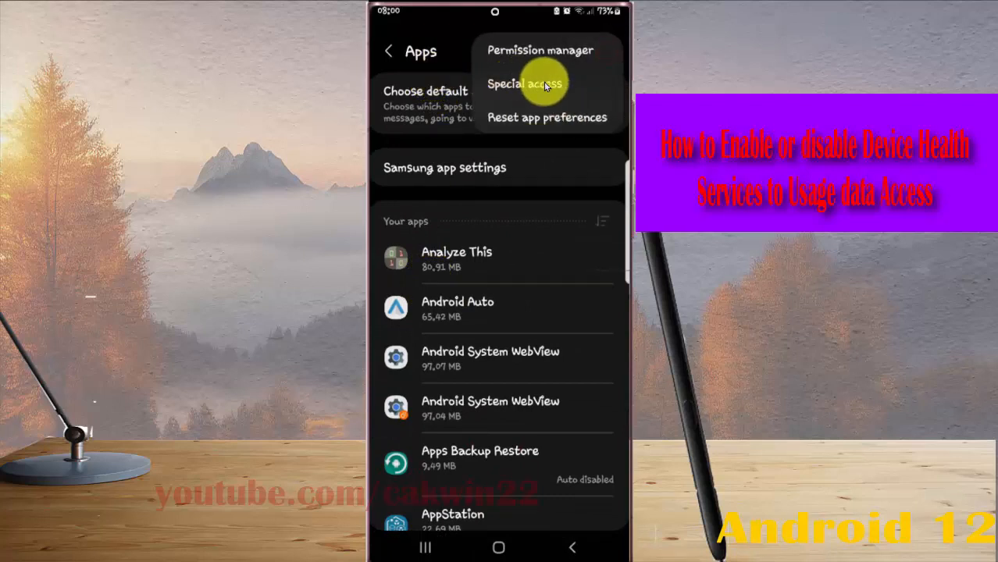
Go to Special access > Usage data access to list apps like Device Health Services
{"action": "left_click", "coordinate": [524, 84]}
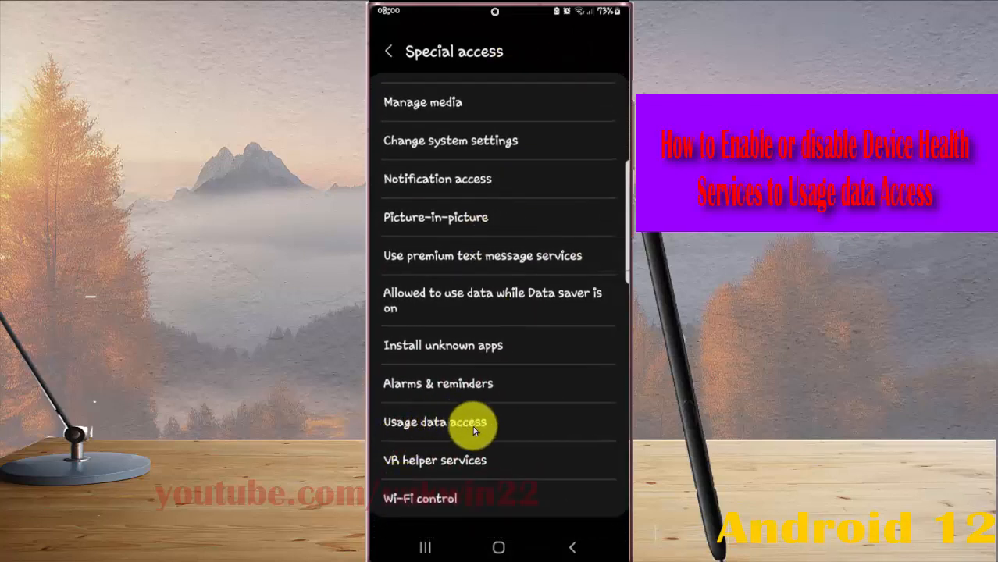
{"action": "left_click", "coordinate": [435, 421]}
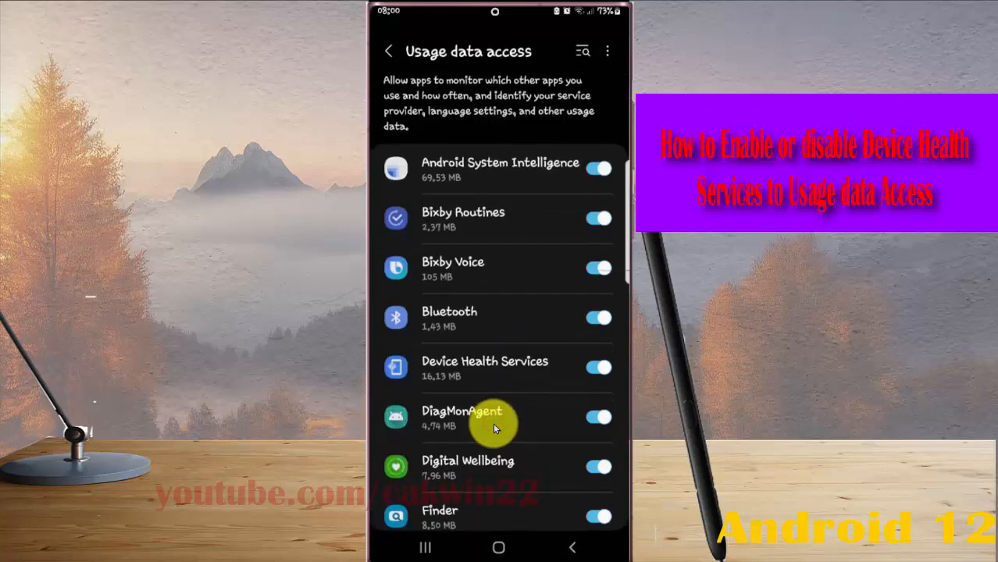
{"action": "mouse_move", "coordinate": [445, 375]}
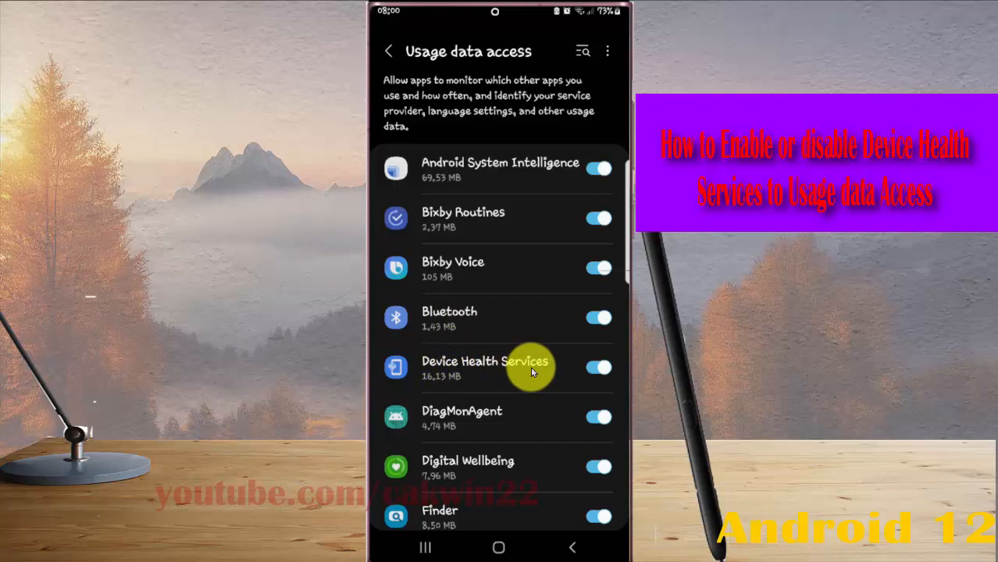
{"action": "mouse_move", "coordinate": [406, 371]}
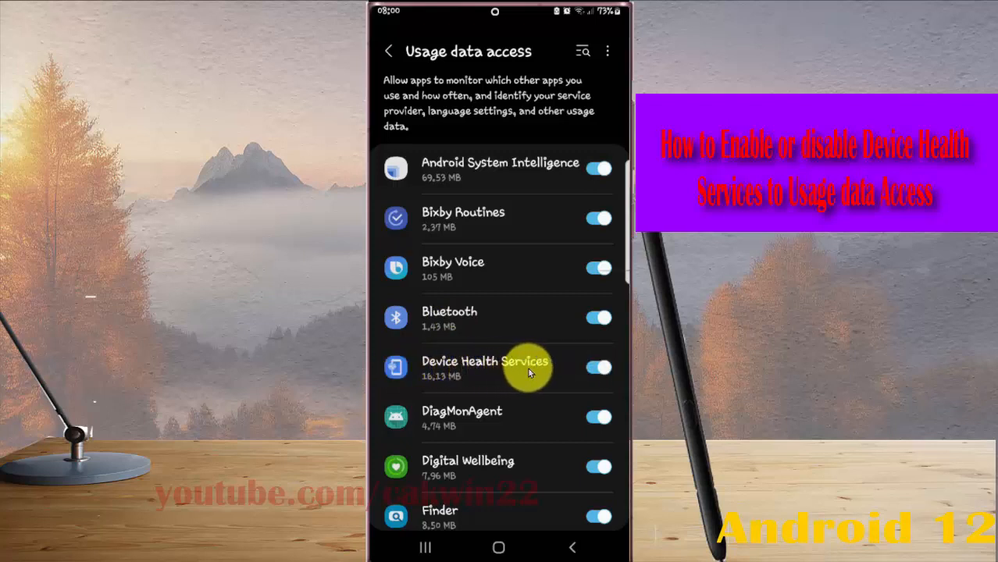
{"action": "left_click", "coordinate": [598, 367]}
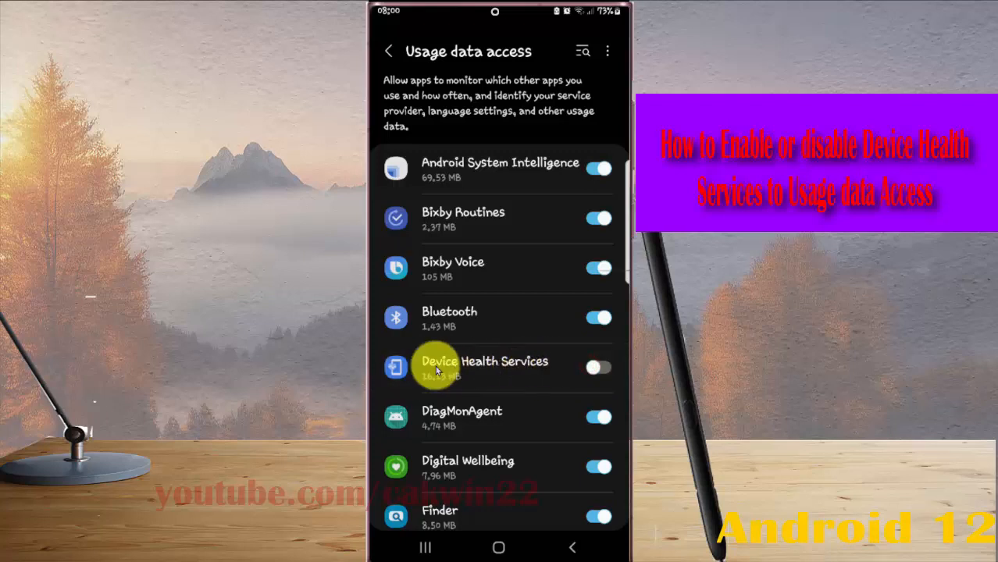
{"action": "left_click", "coordinate": [598, 367]}
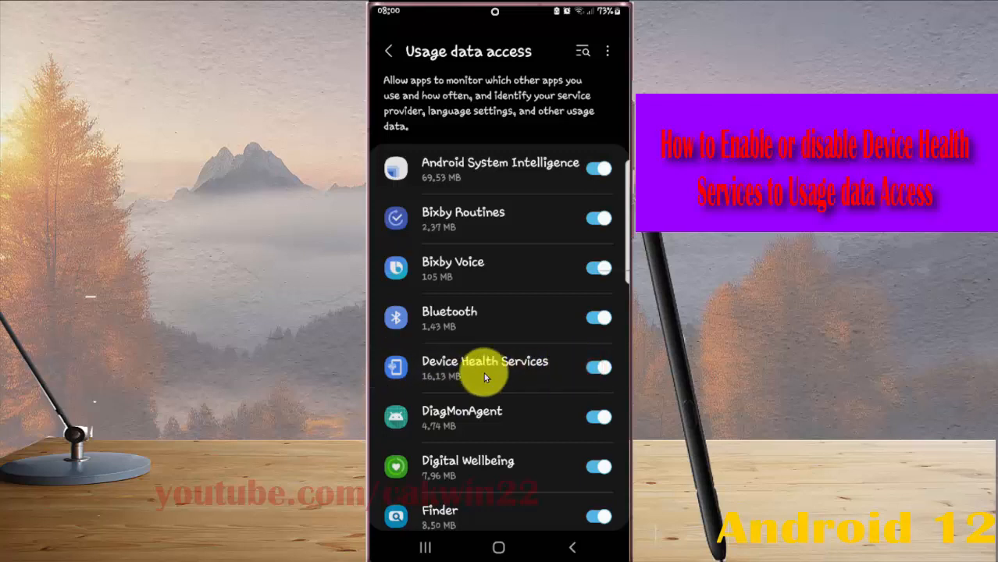
{"action": "mouse_move", "coordinate": [513, 368]}
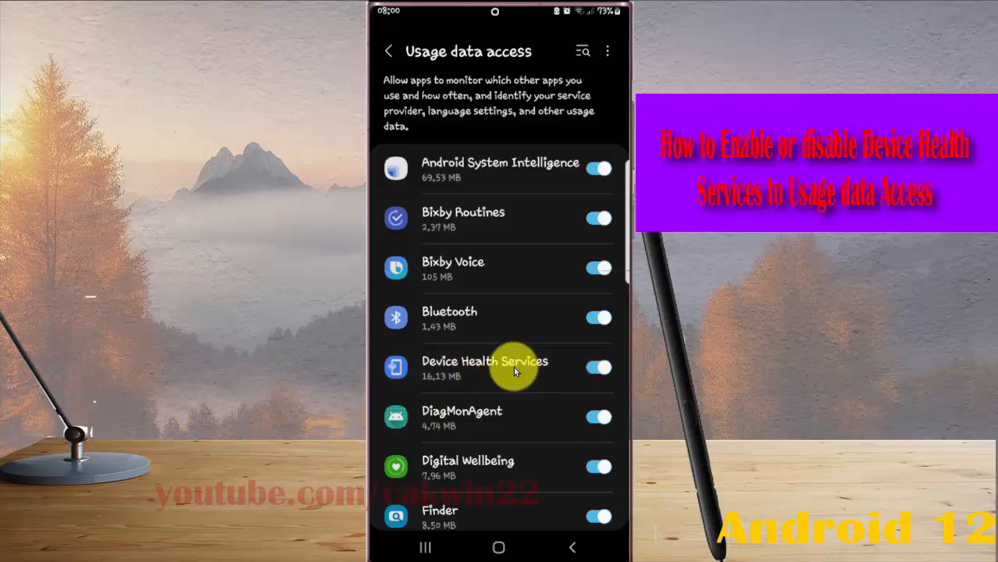